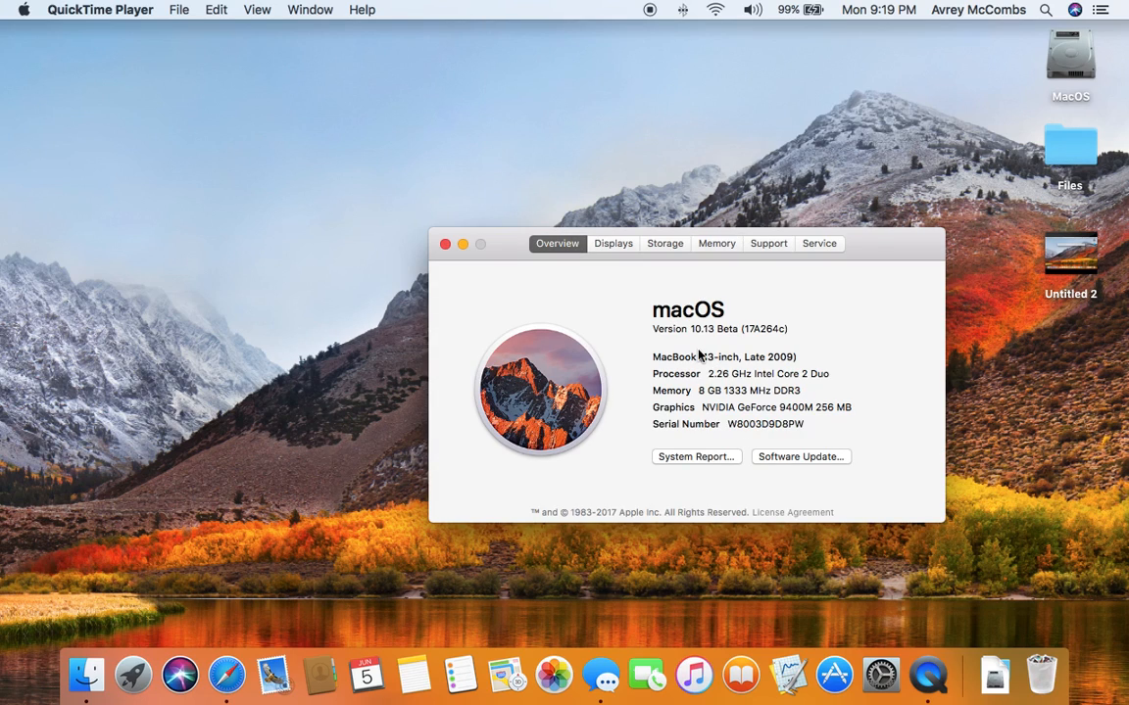
Highlight the Memory line in About This Mac's Overview, showing 8 GB.
double_click(702, 329)
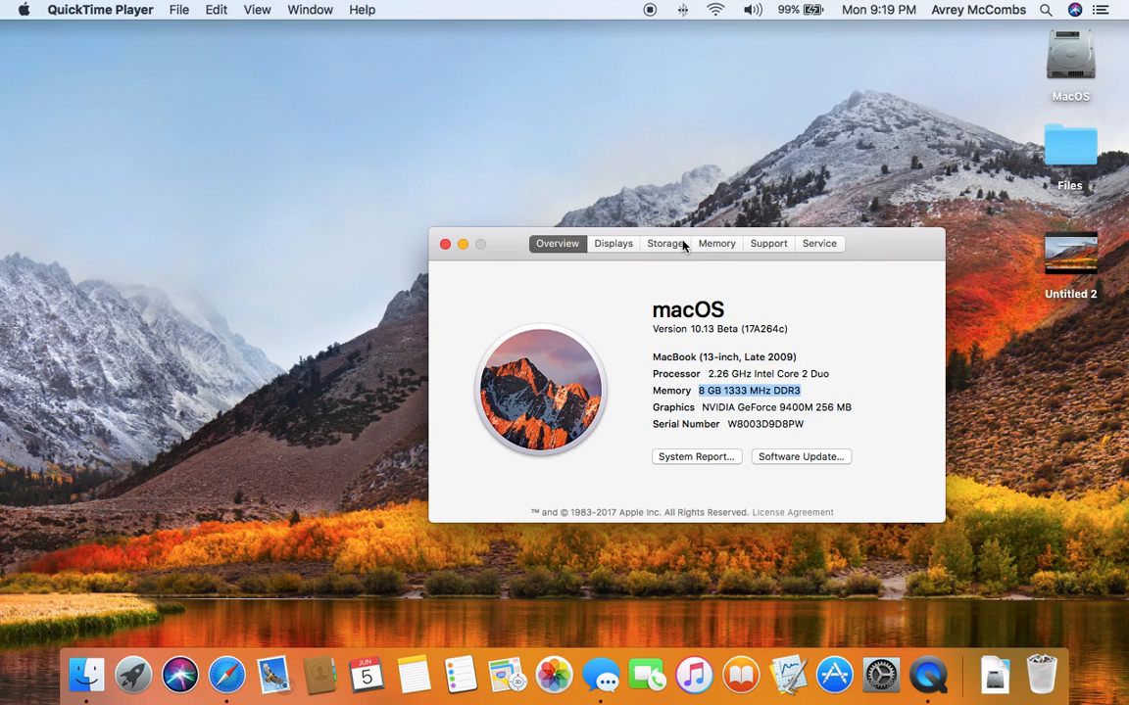
drag(686, 243, 484, 86)
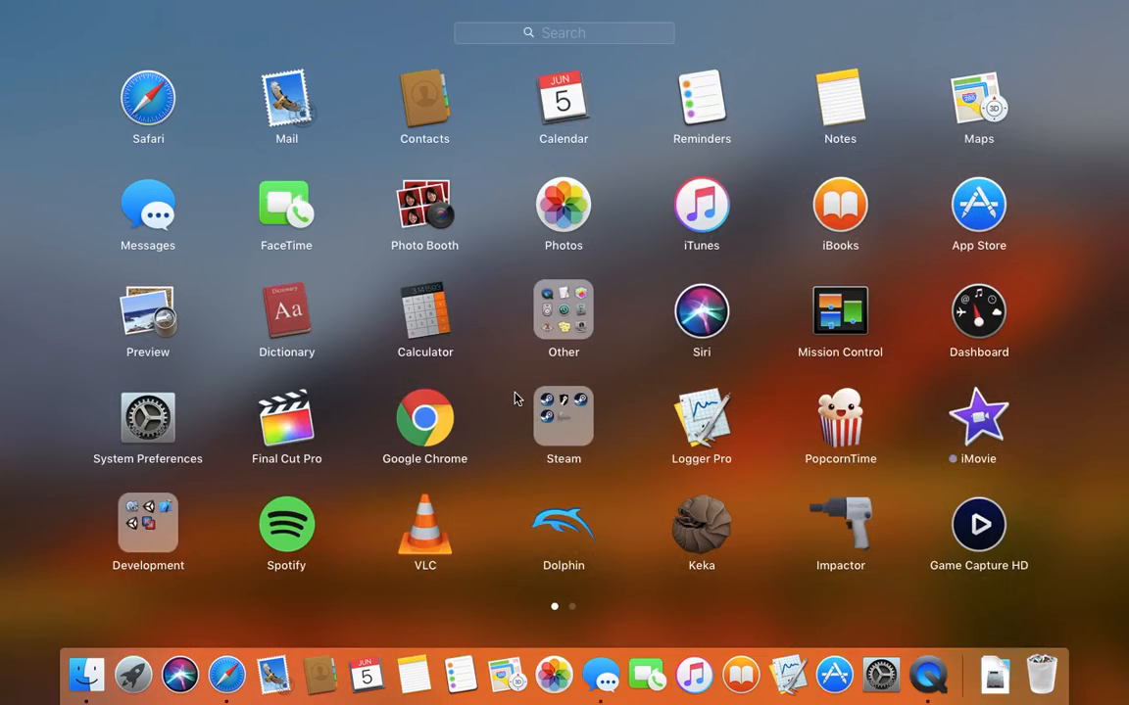
Browse the installed apps in Launchpad.
scroll(left, 3)
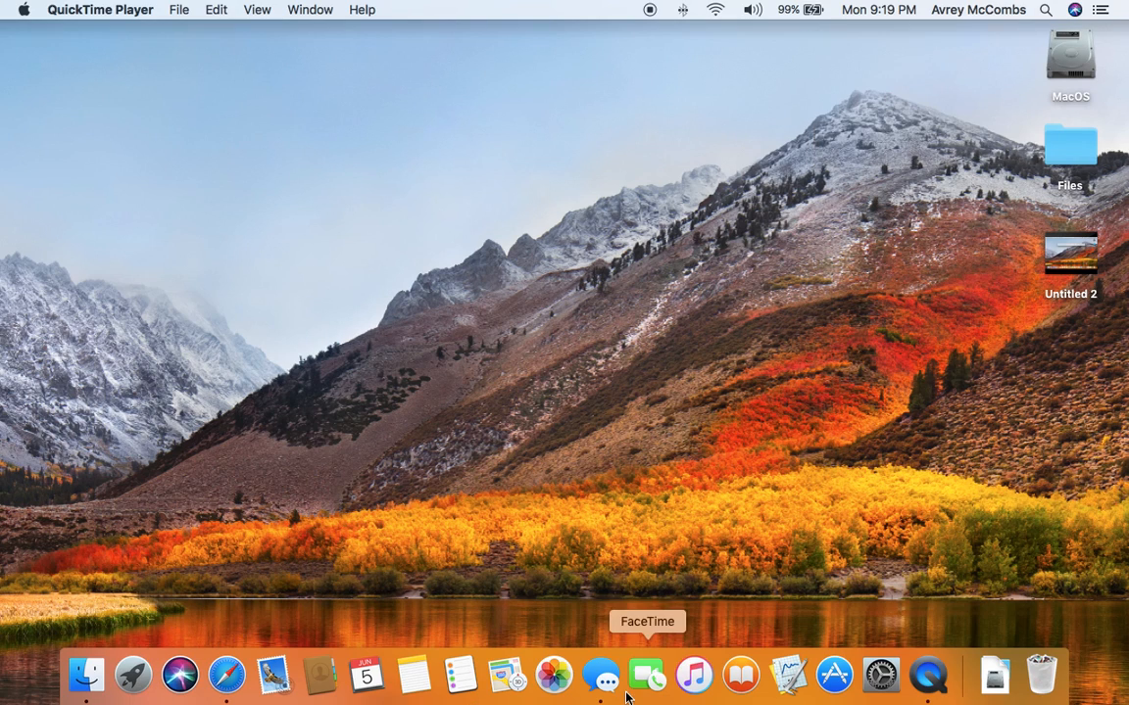
mouse_move(596, 655)
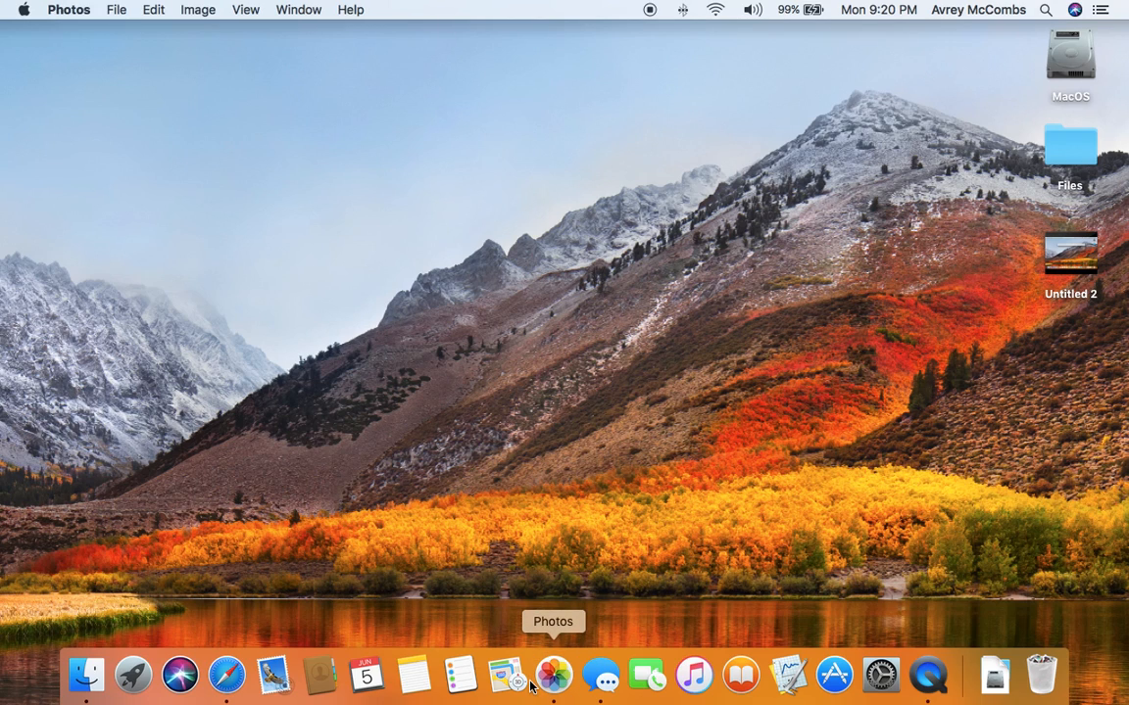
Launch Photos, then quit it from the Dock while its library is still updating.
click(553, 674)
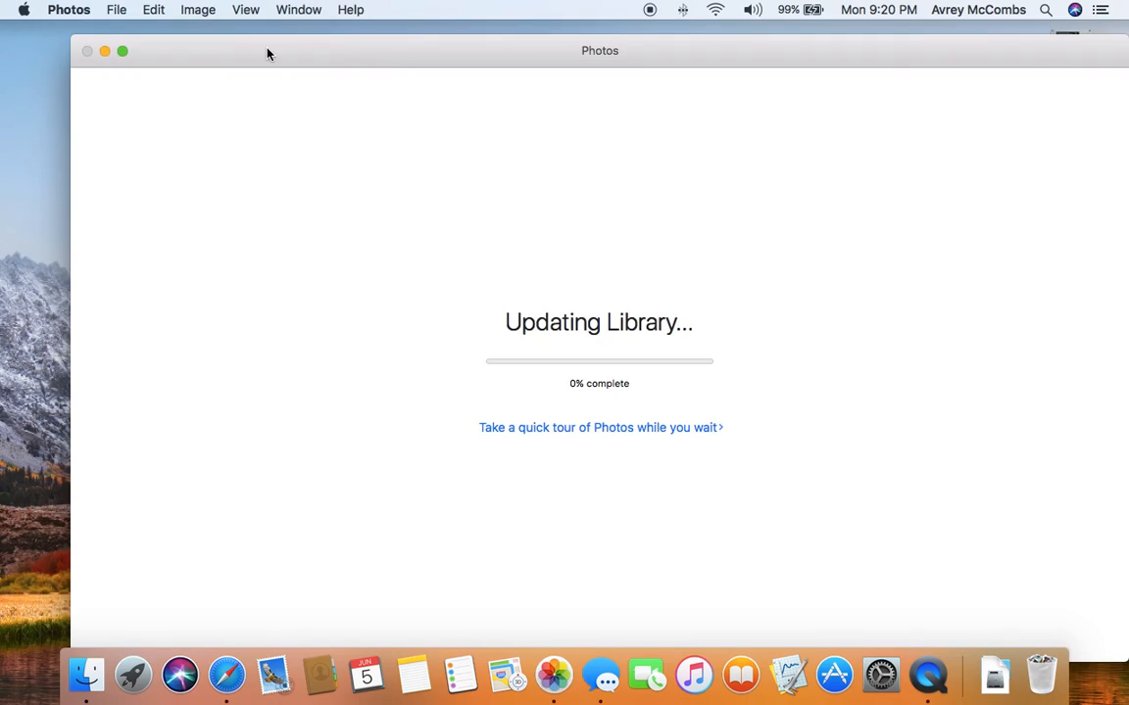
click(69, 8)
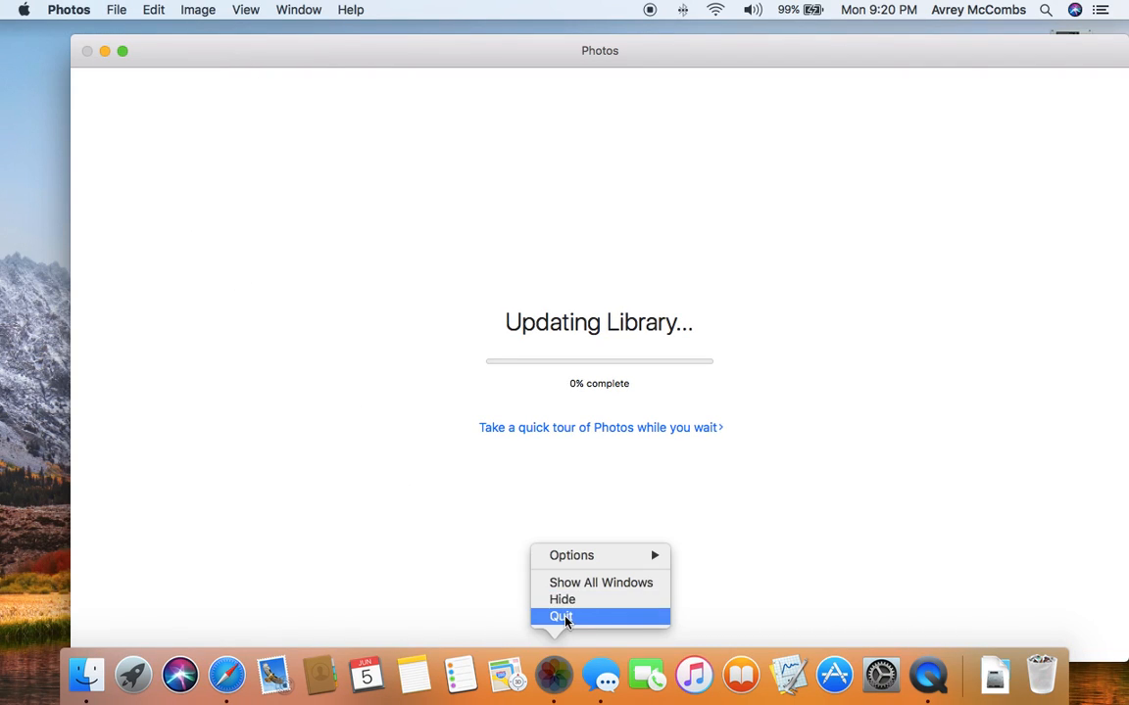
click(560, 615)
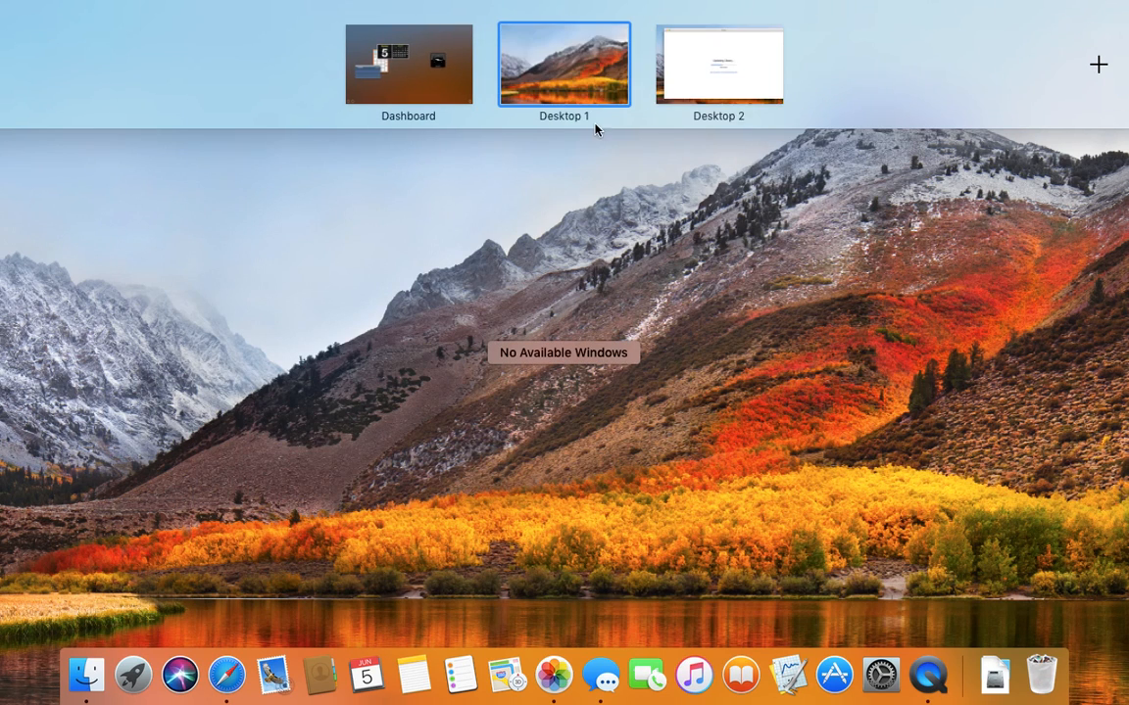
Return to Desktop 1 and open System Preferences from the Dock.
click(23, 10)
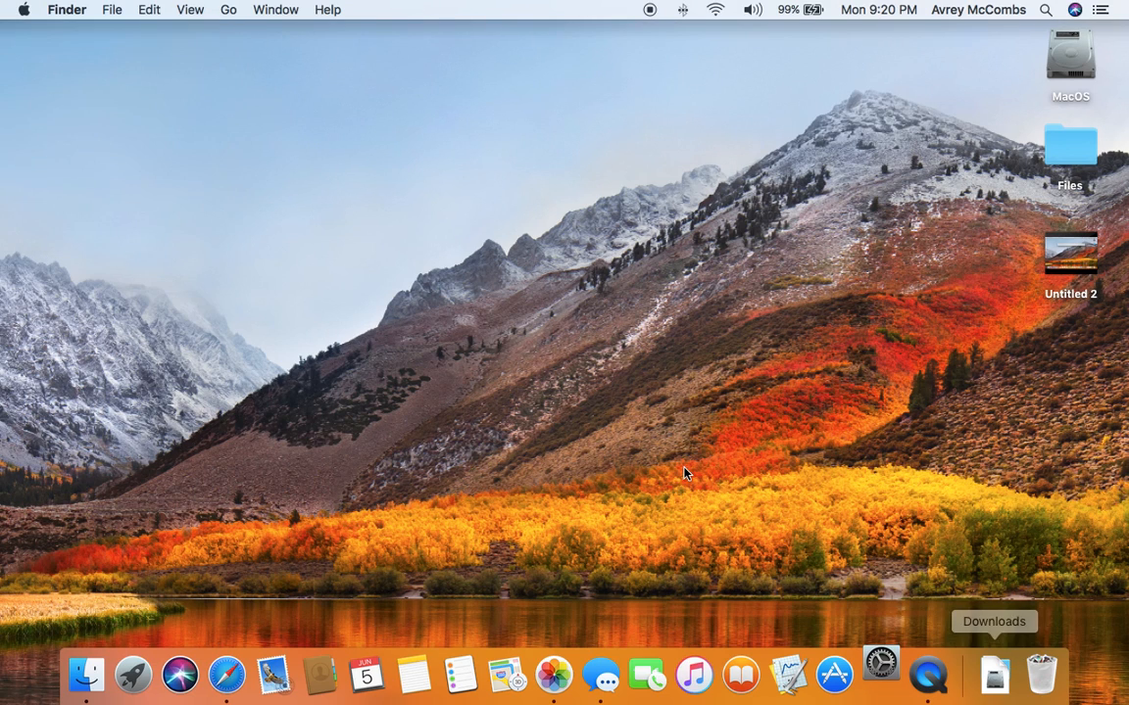
mouse_move(788, 674)
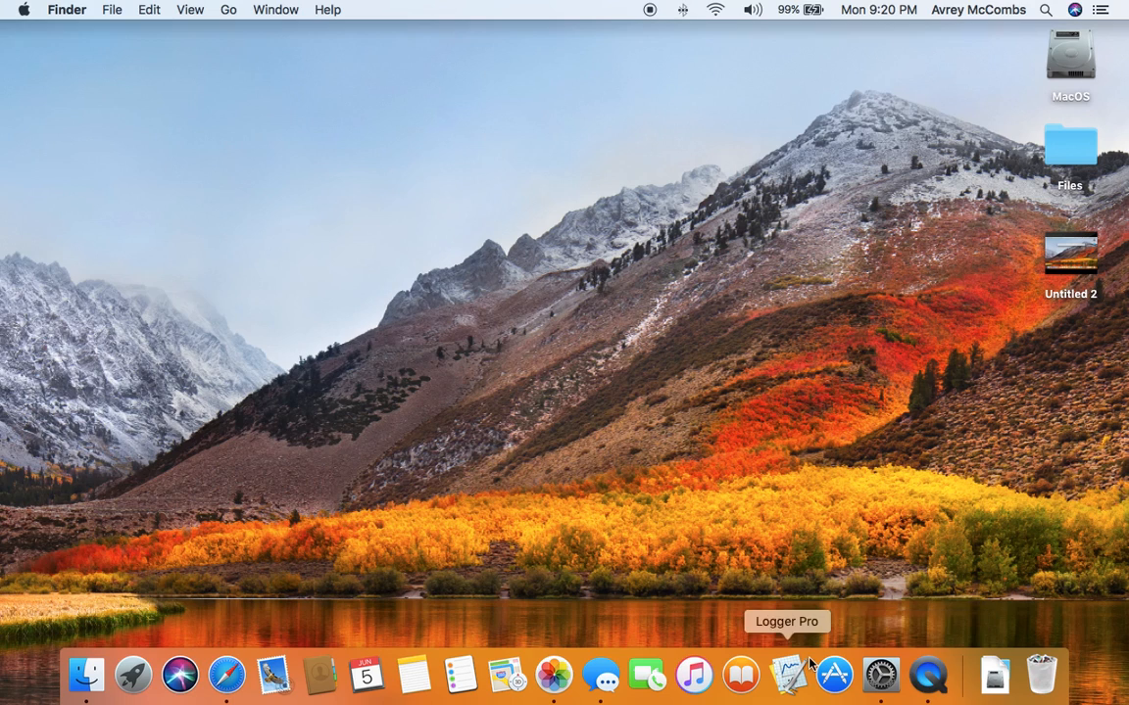
click(879, 674)
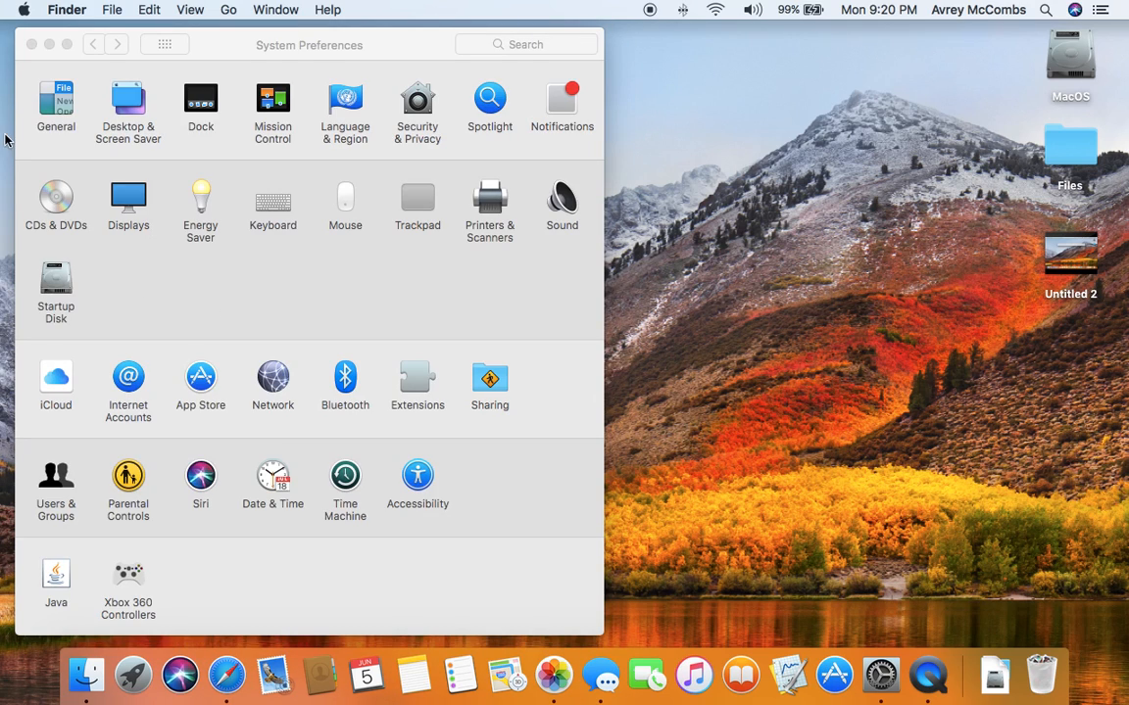
Close System Preferences and switch to QuickTime Player.
click(31, 43)
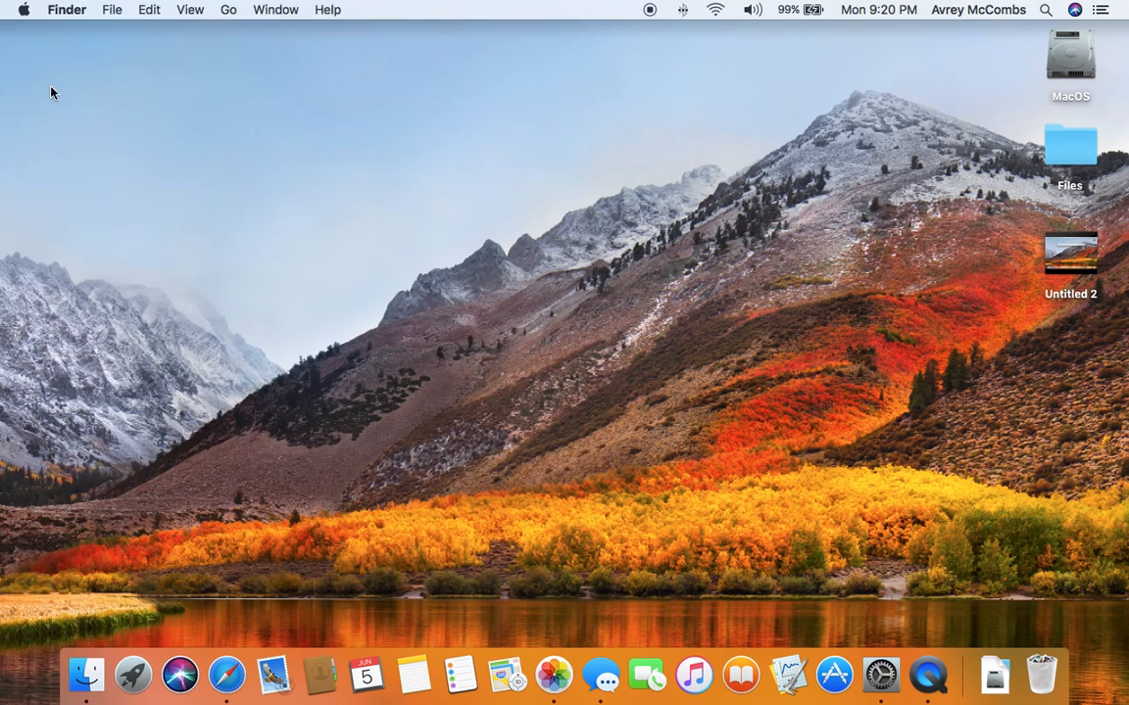
click(134, 674)
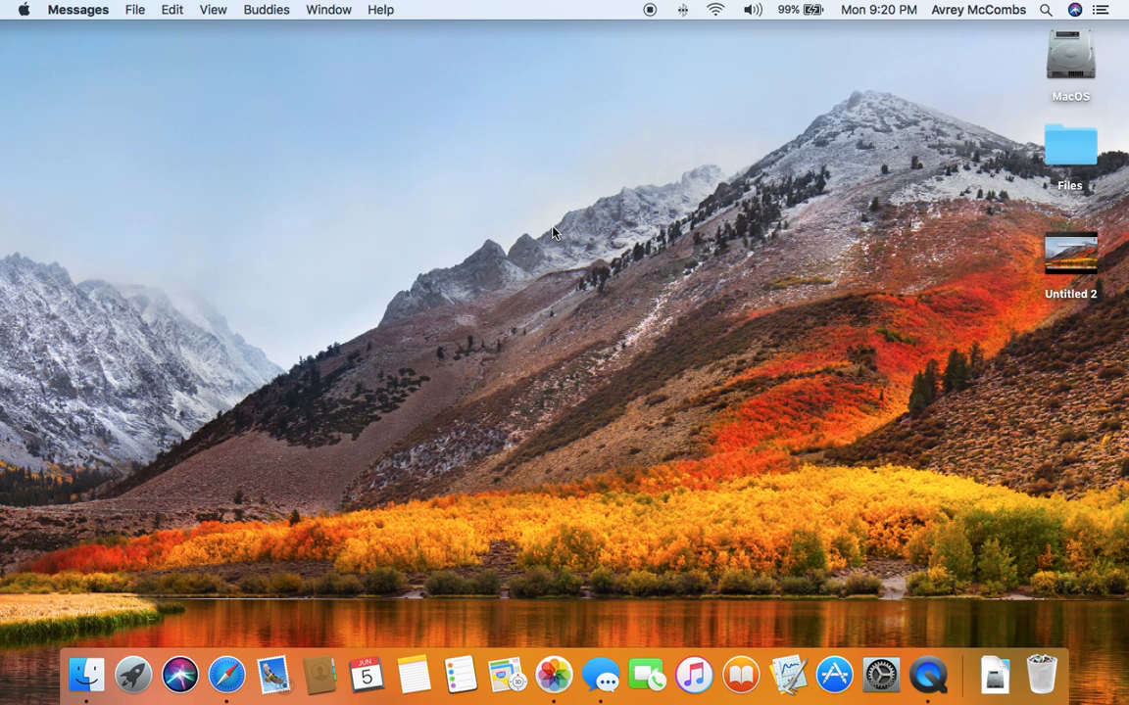
mouse_move(599, 674)
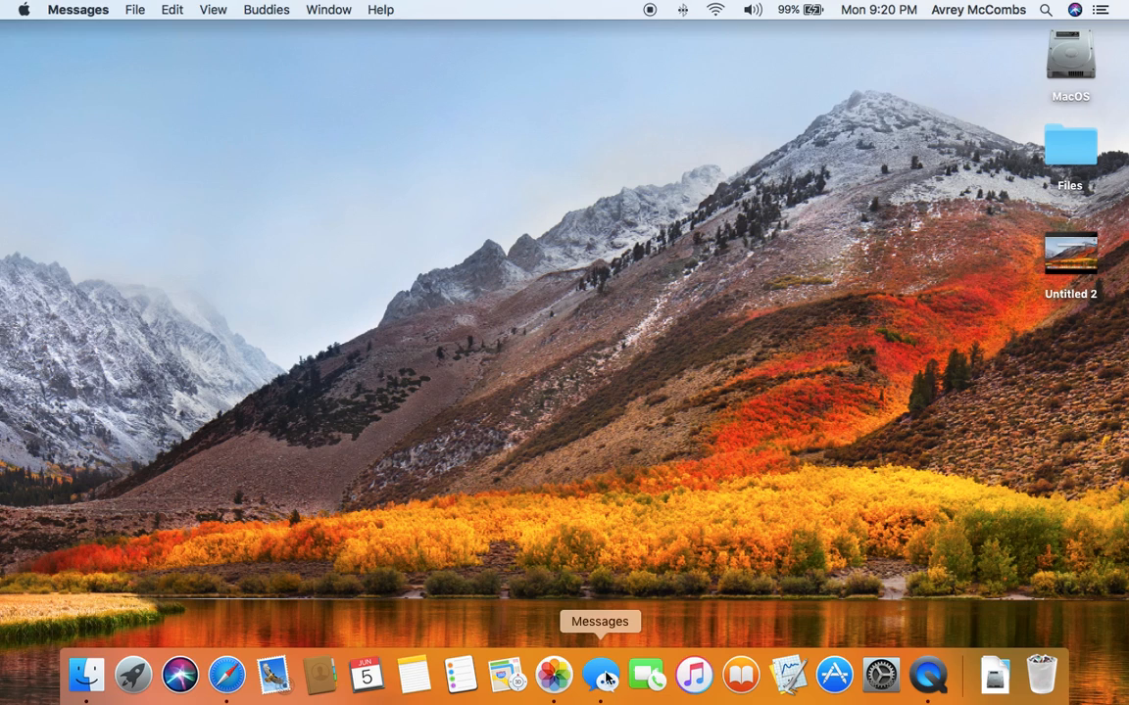
mouse_move(590, 623)
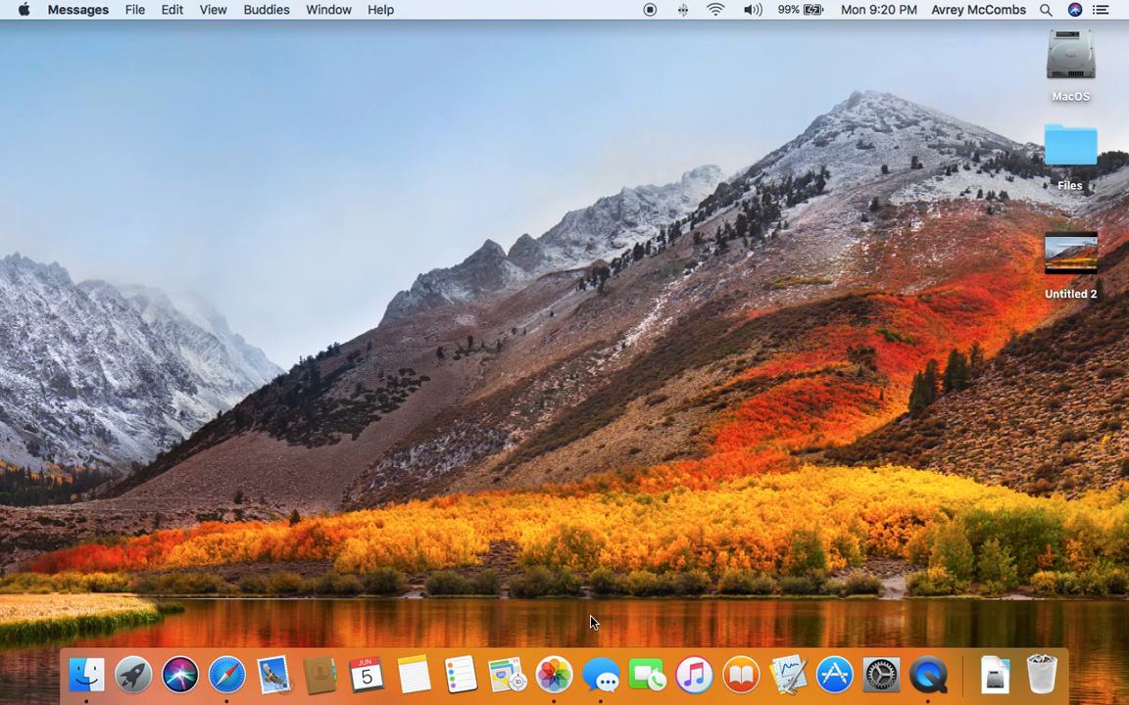
mouse_move(467, 525)
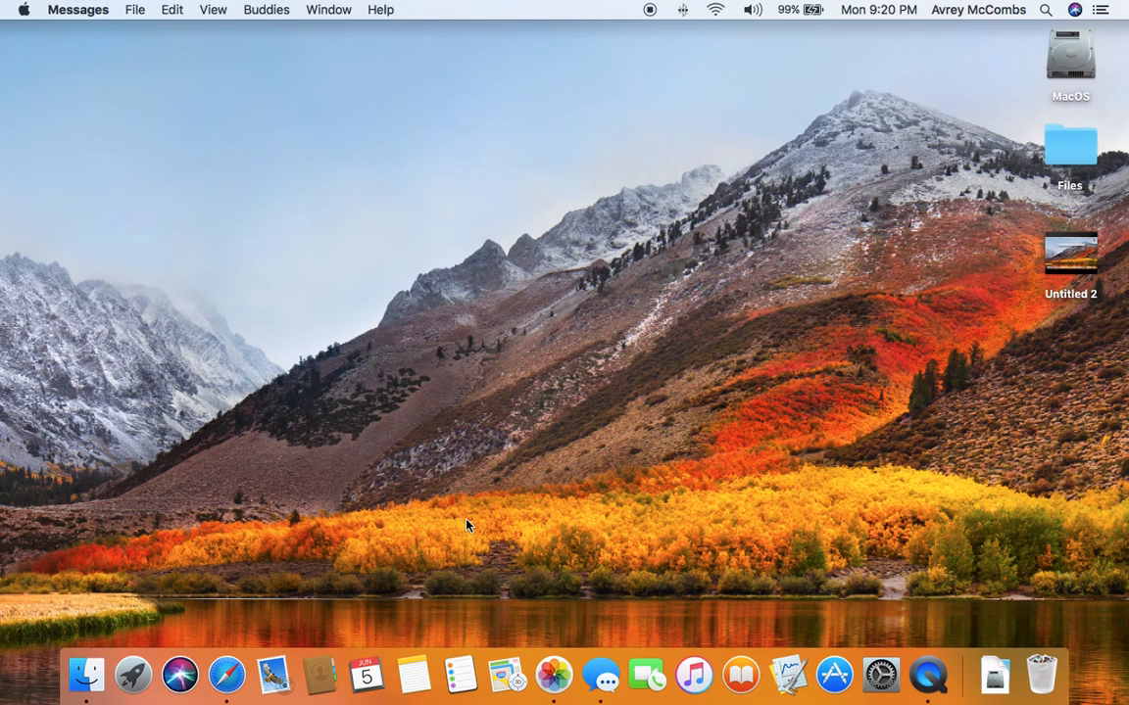
mouse_move(351, 526)
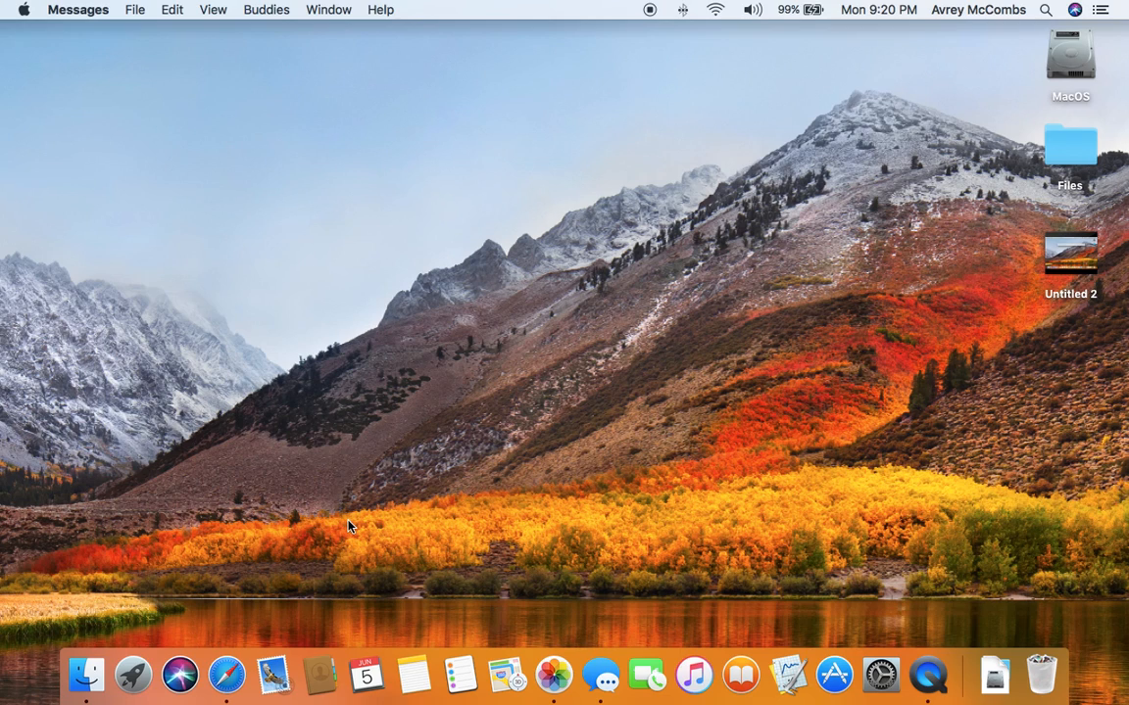
mouse_move(600, 674)
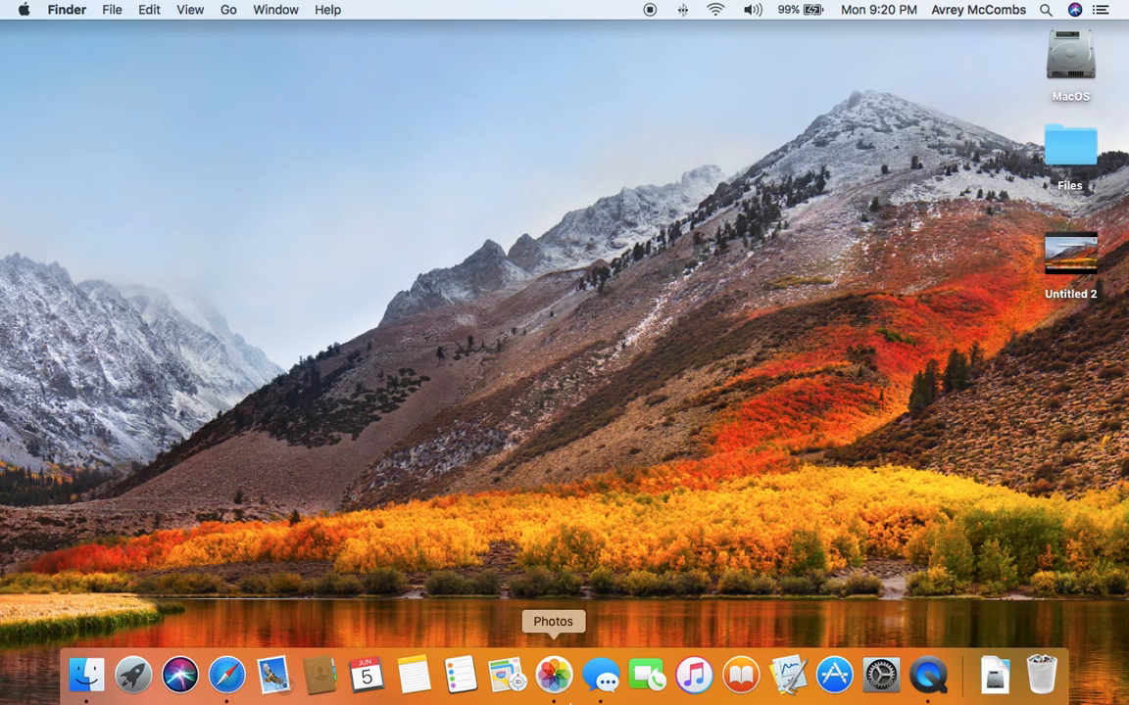
mouse_move(411, 674)
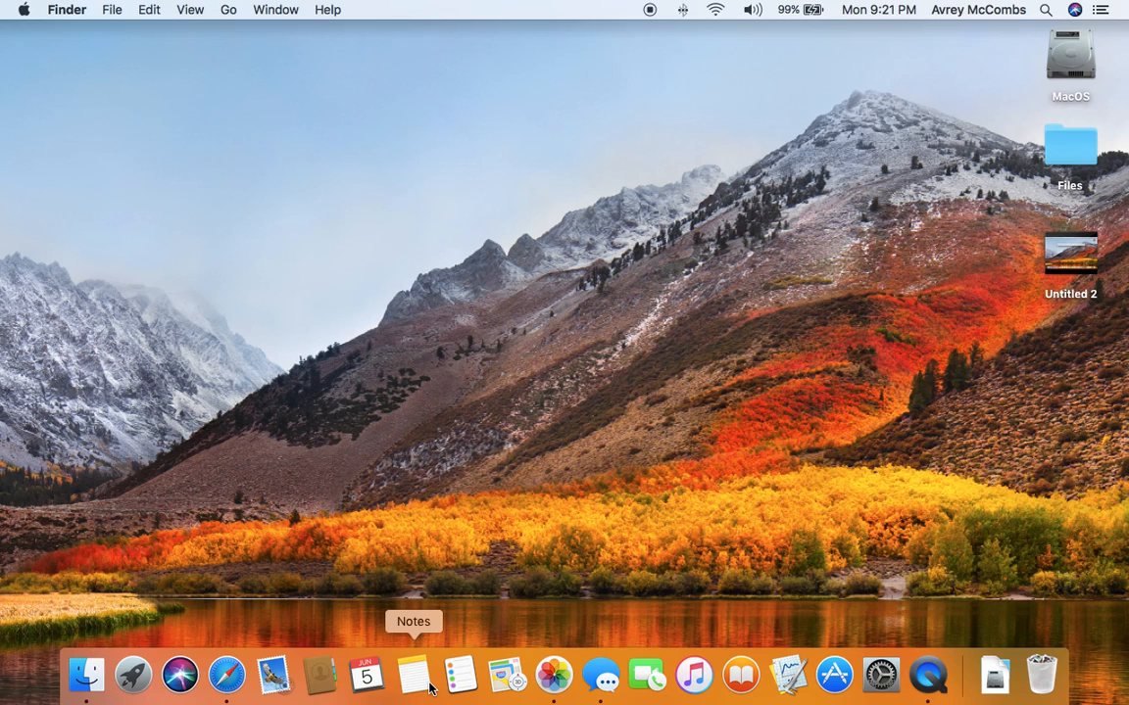
mouse_move(927, 674)
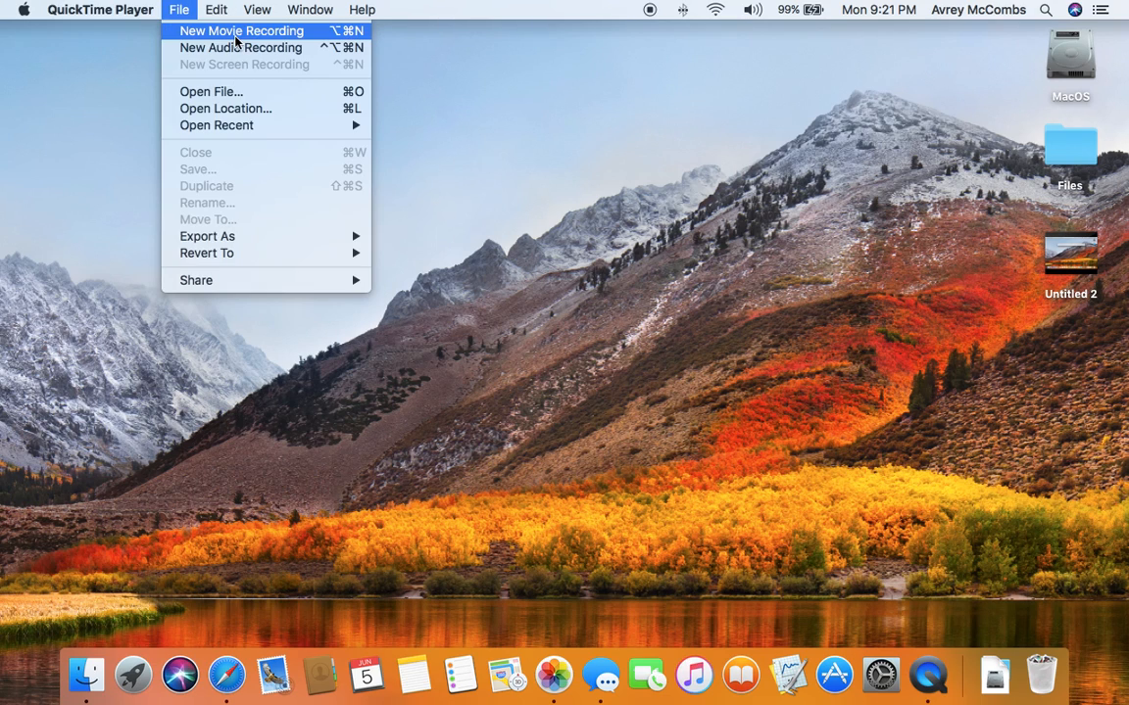
Start a new movie recording, review its camera and microphone sources, then close it unrecorded.
click(241, 31)
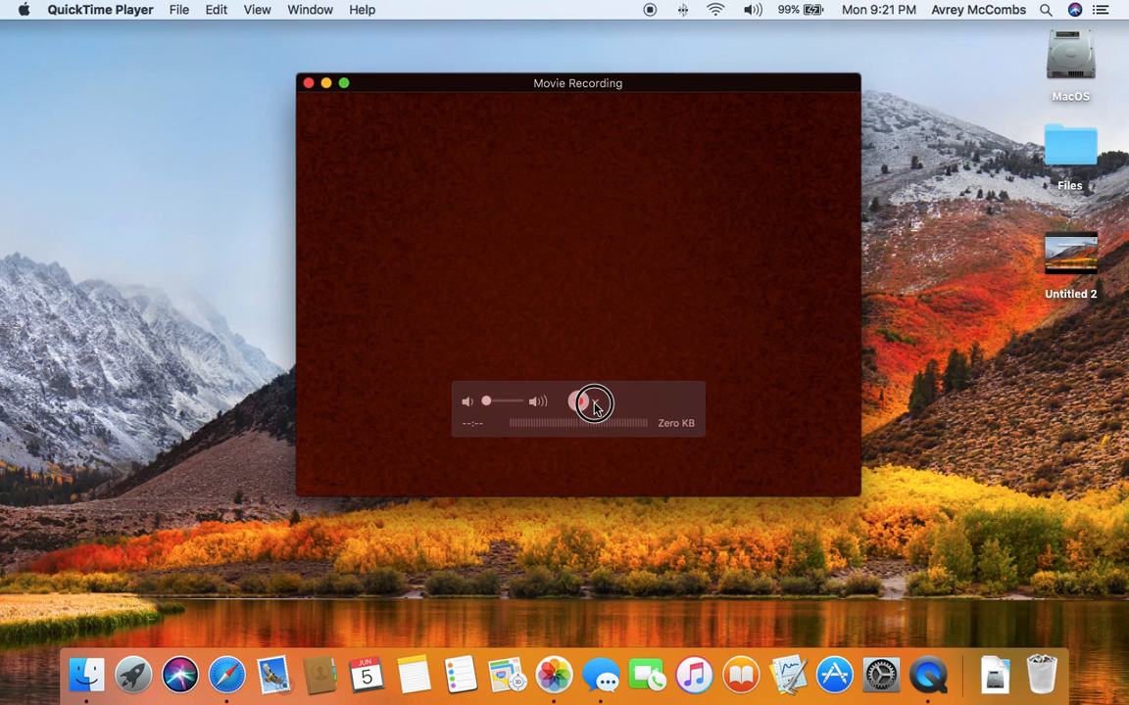
click(594, 402)
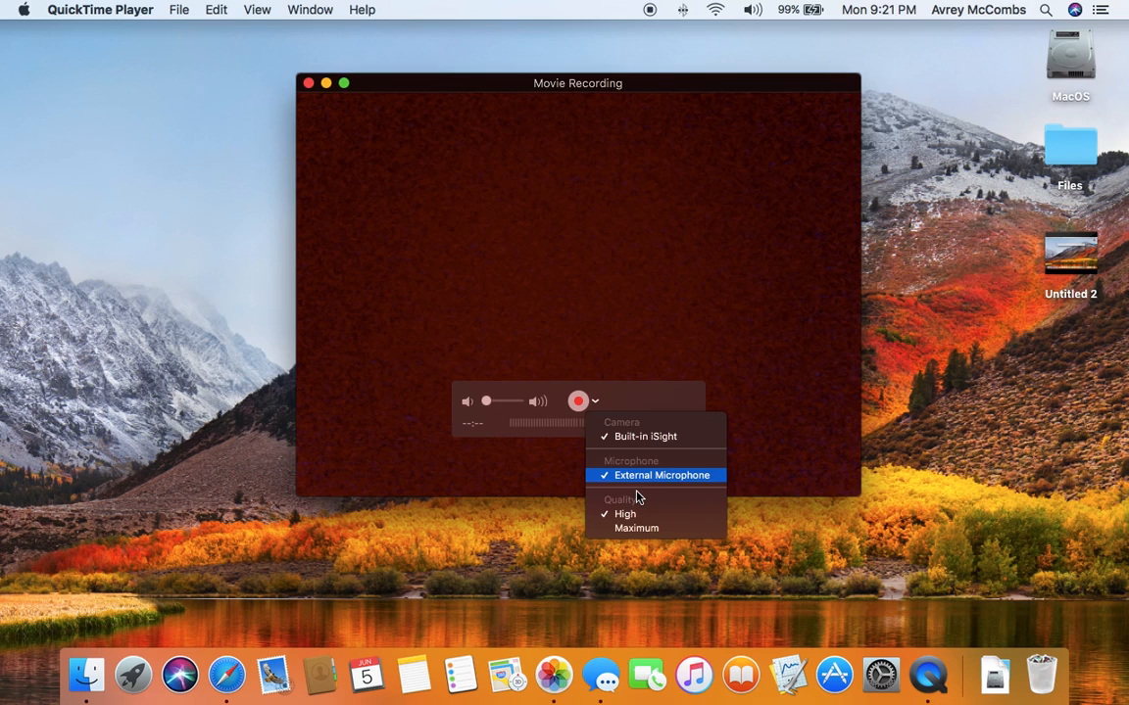
mouse_move(647, 435)
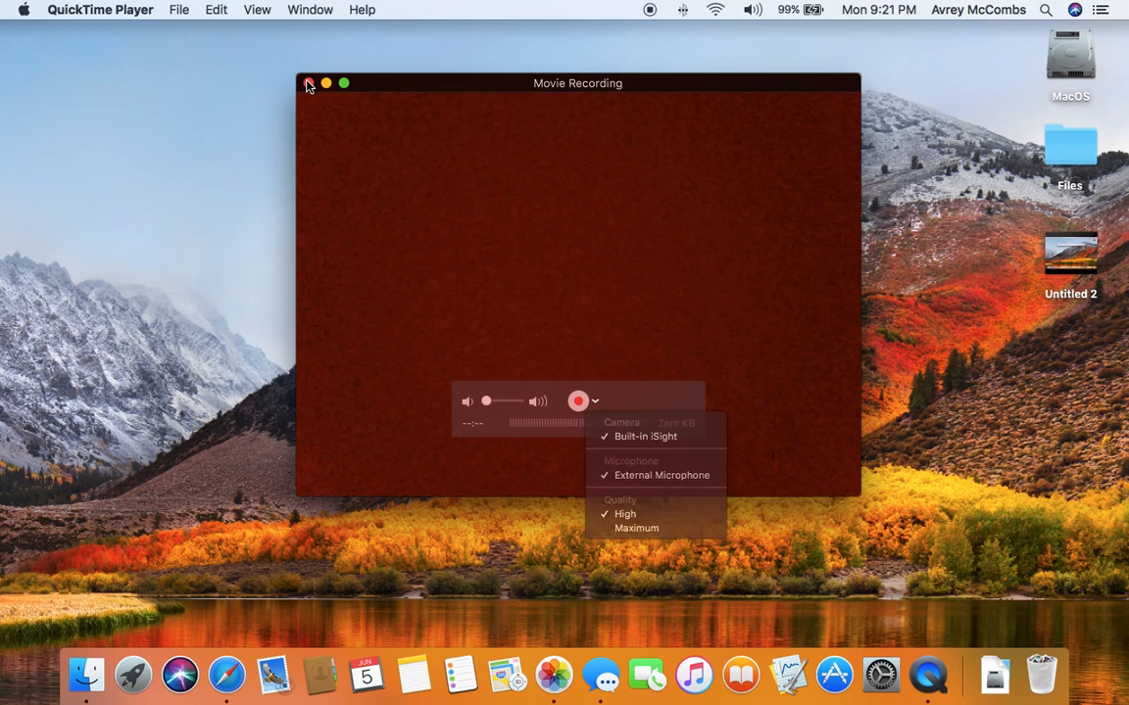
click(308, 82)
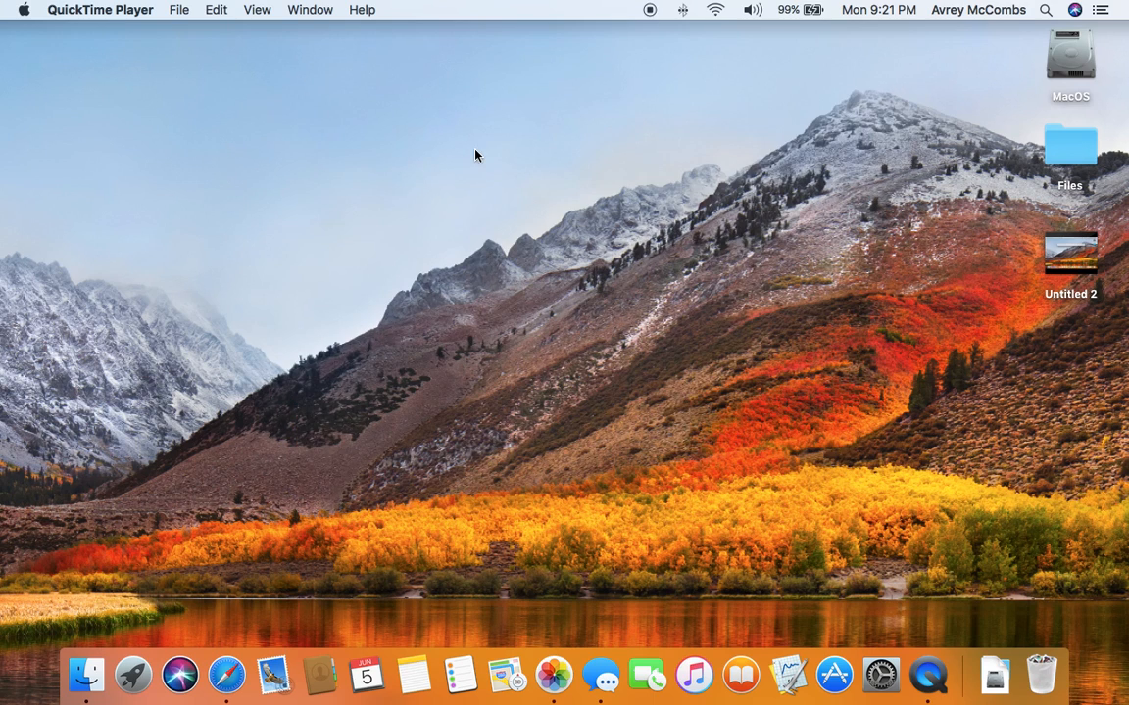
Stop the screen recording, prompting to save it as Screen Recording on the Desktop.
click(751, 396)
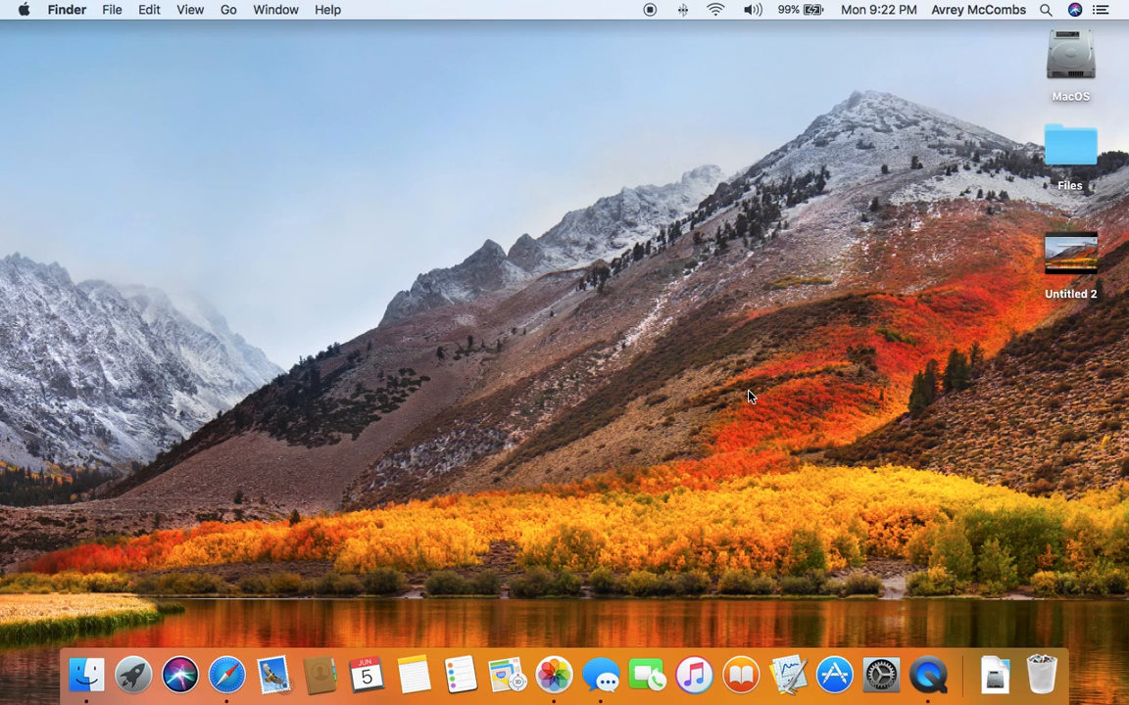
mouse_move(180, 674)
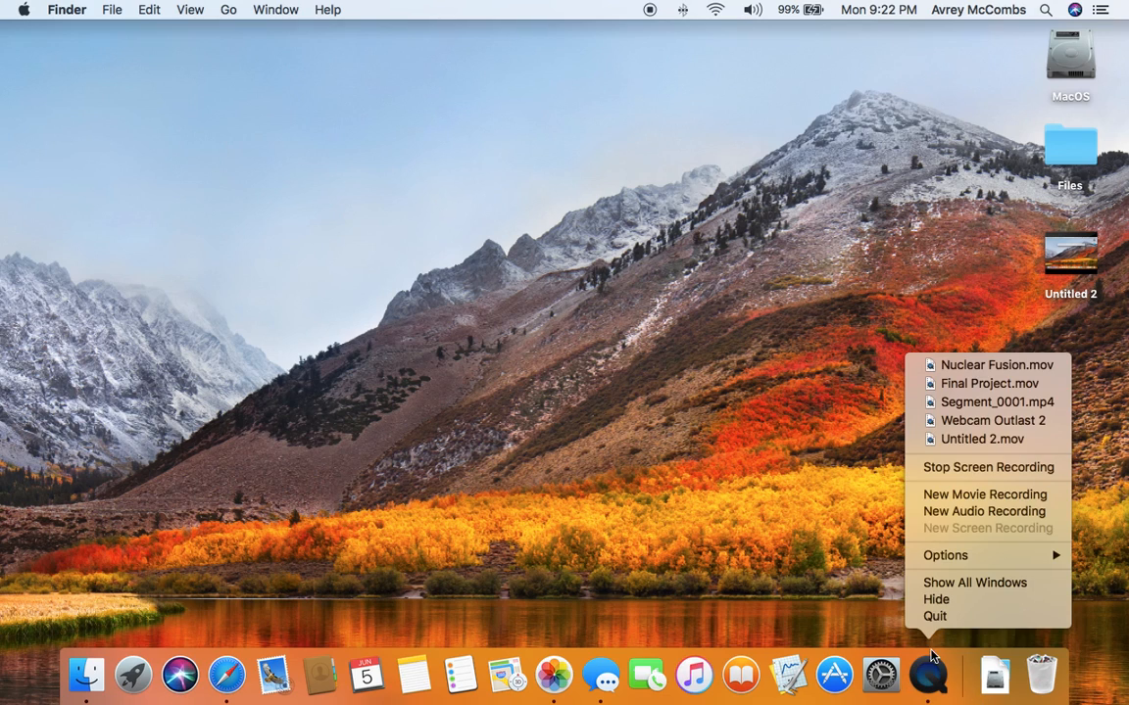
click(988, 466)
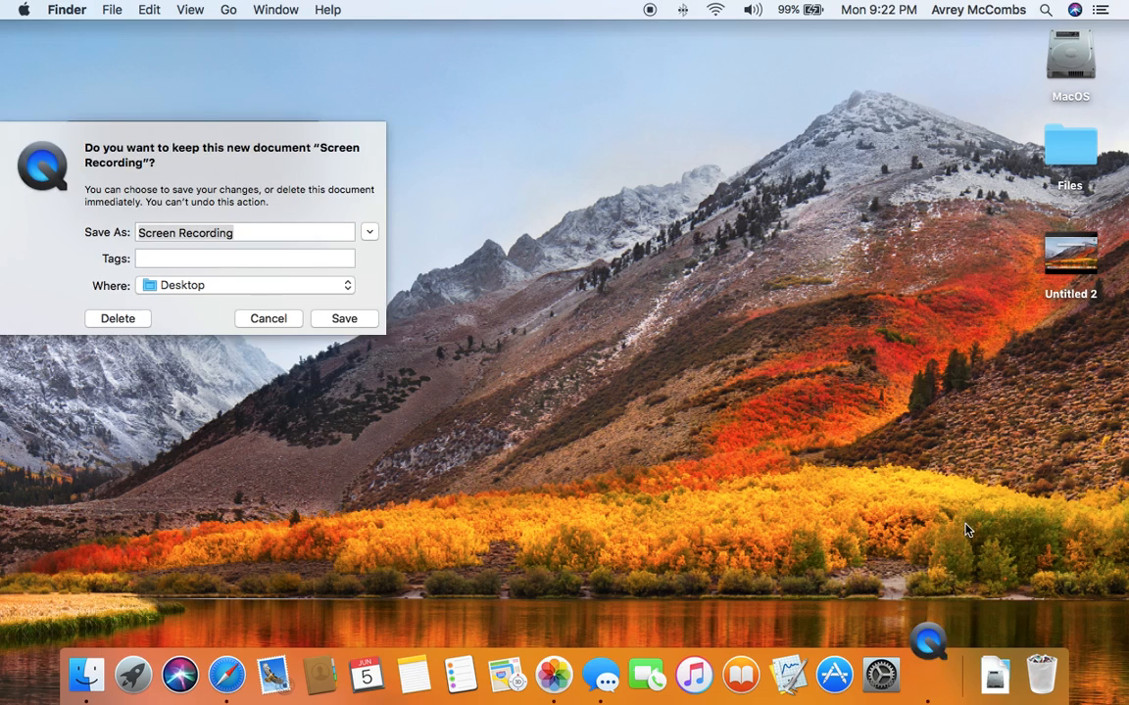